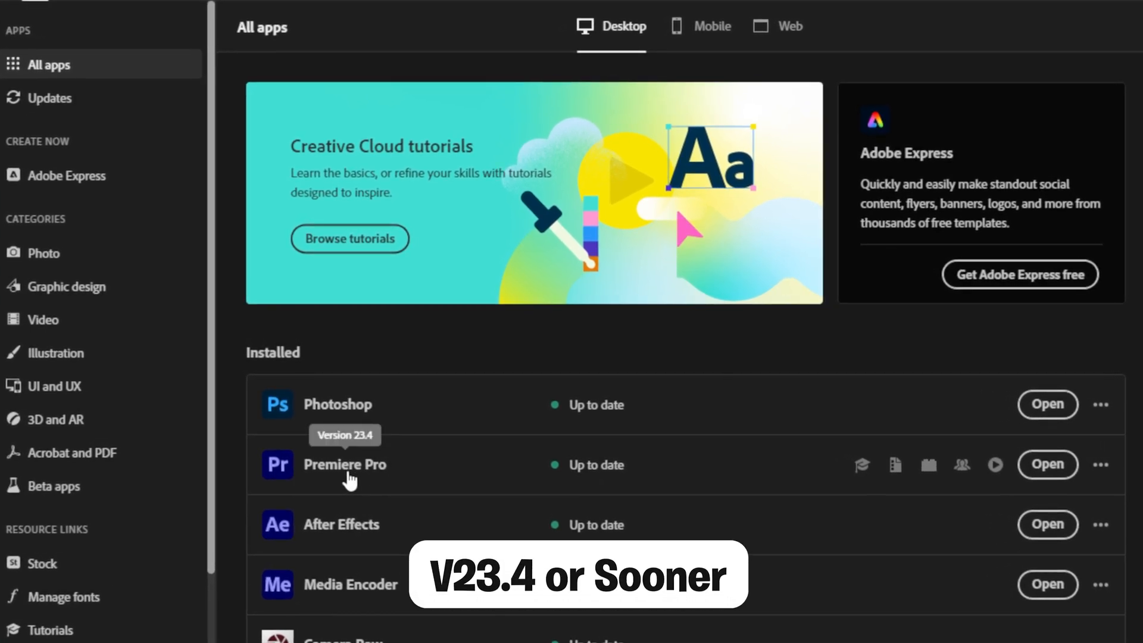
- Switch to a workspace showing the Text panel's Transcript tab with timeline and project panel
left_click(1046, 465)
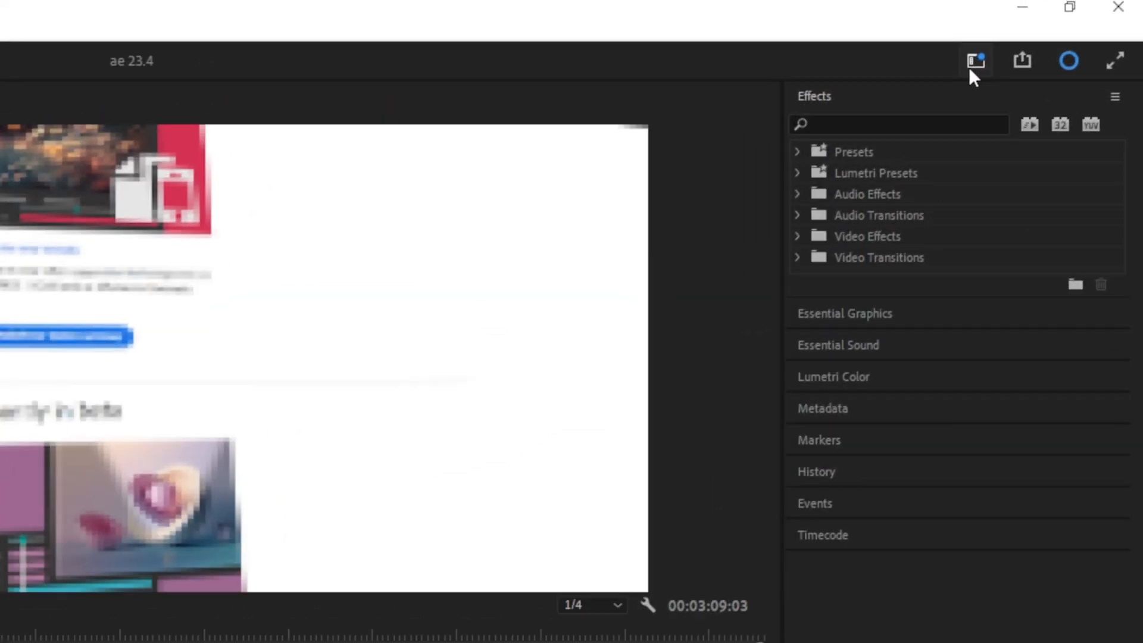
left_click(975, 60)
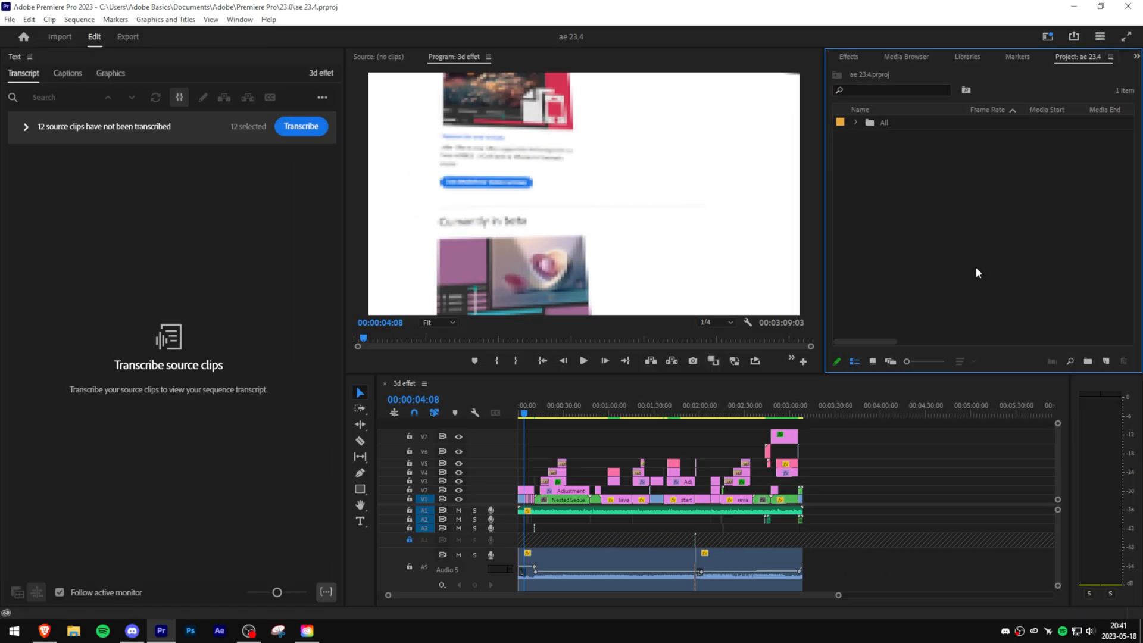
mouse_move(956, 277)
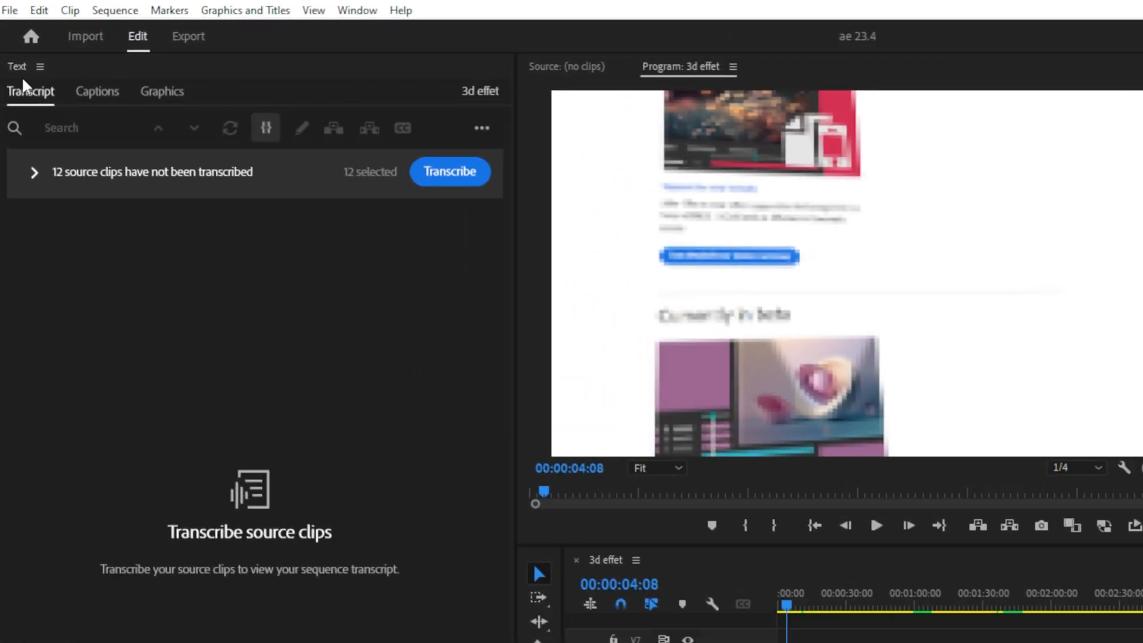
- Transcribe the sequence's source clips and highlight the properties-panel sentence in the transcript
left_click(356, 9)
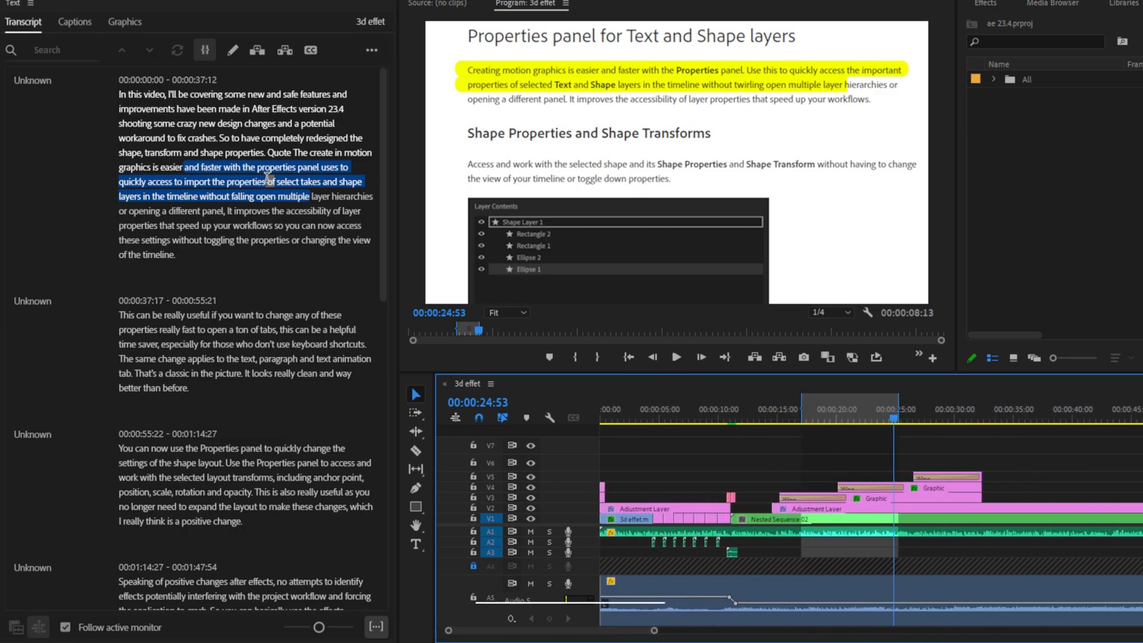
- Extract the highlighted passage from the timeline with Backspace, then undo it
key("delete")
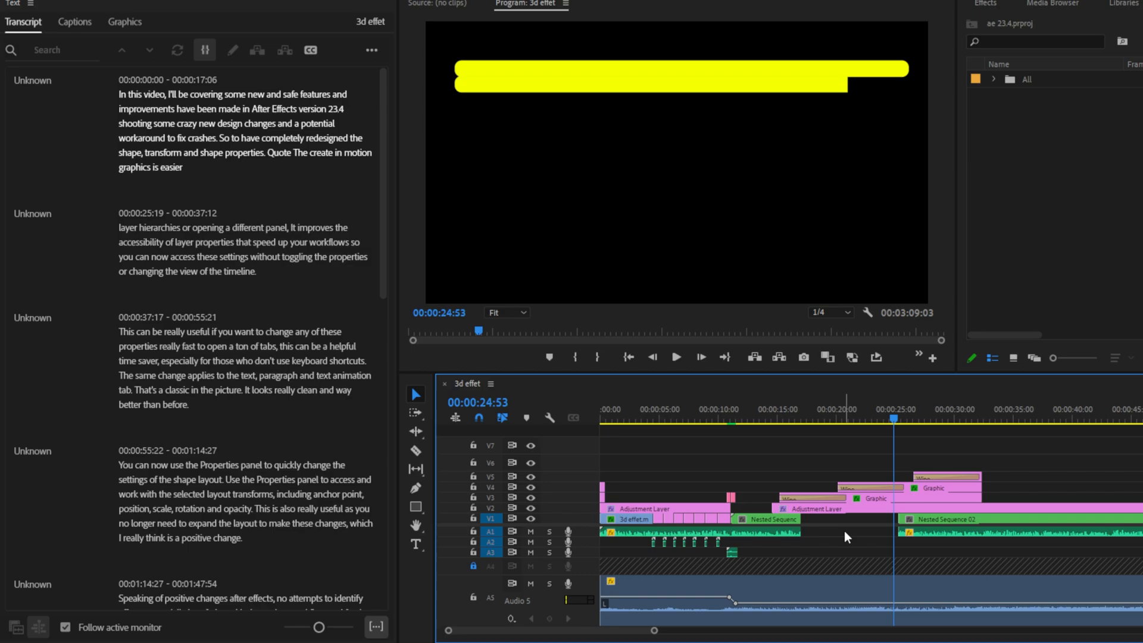
key("ctrl+z")
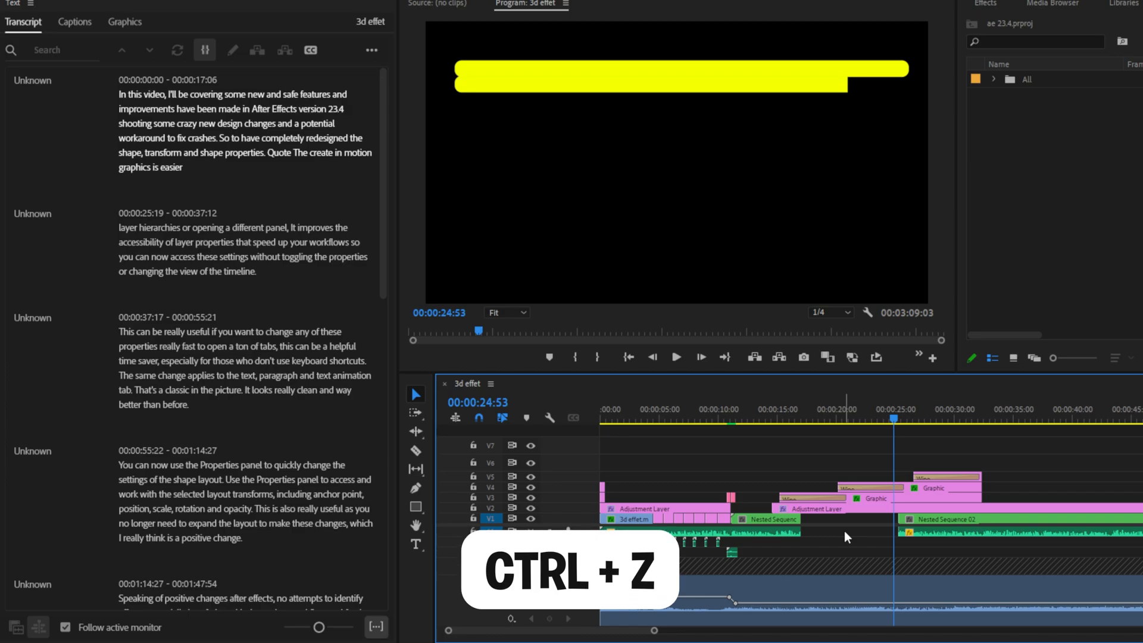
- Undo again, then re-extract the passage via the Transcript toolbar Extract button, closing the gap
key("ctrl+z")
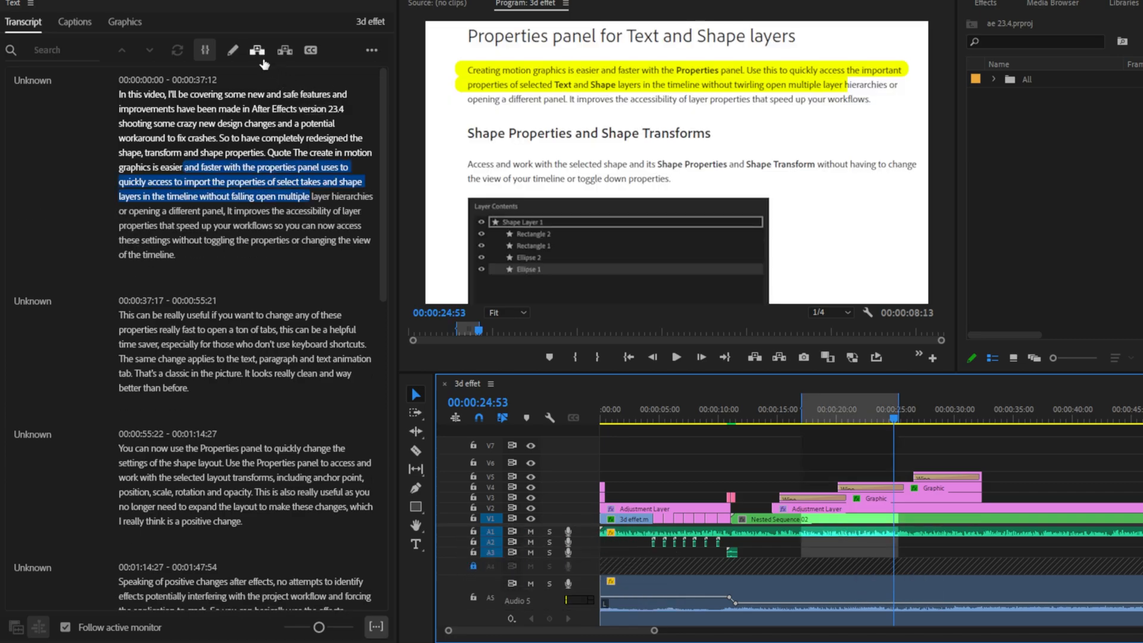
key(",")
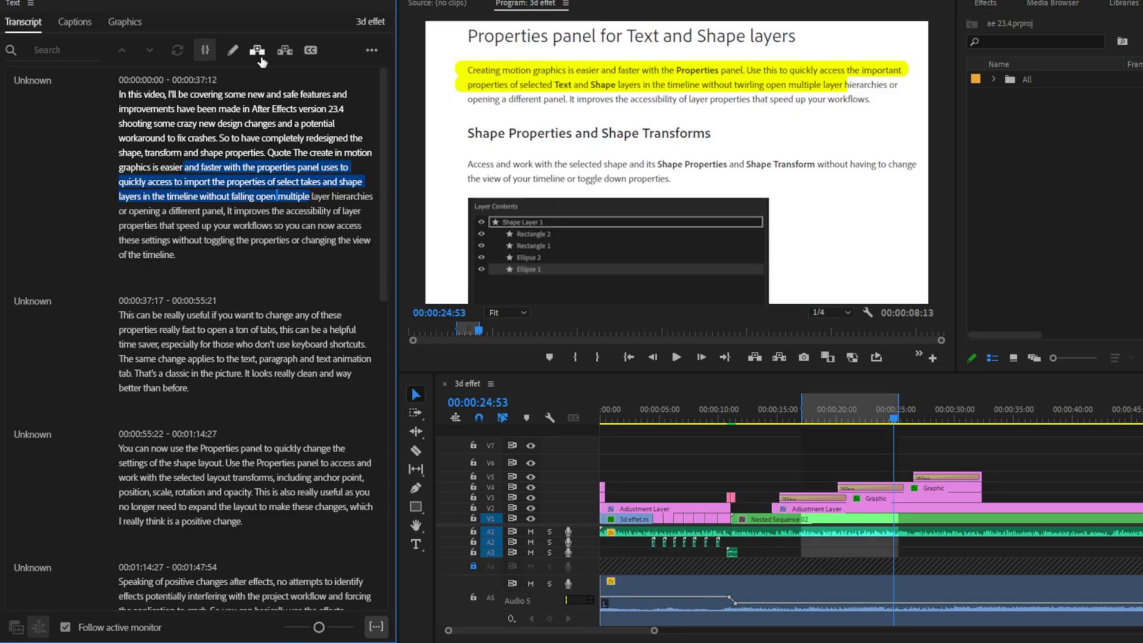
mouse_move(284, 50)
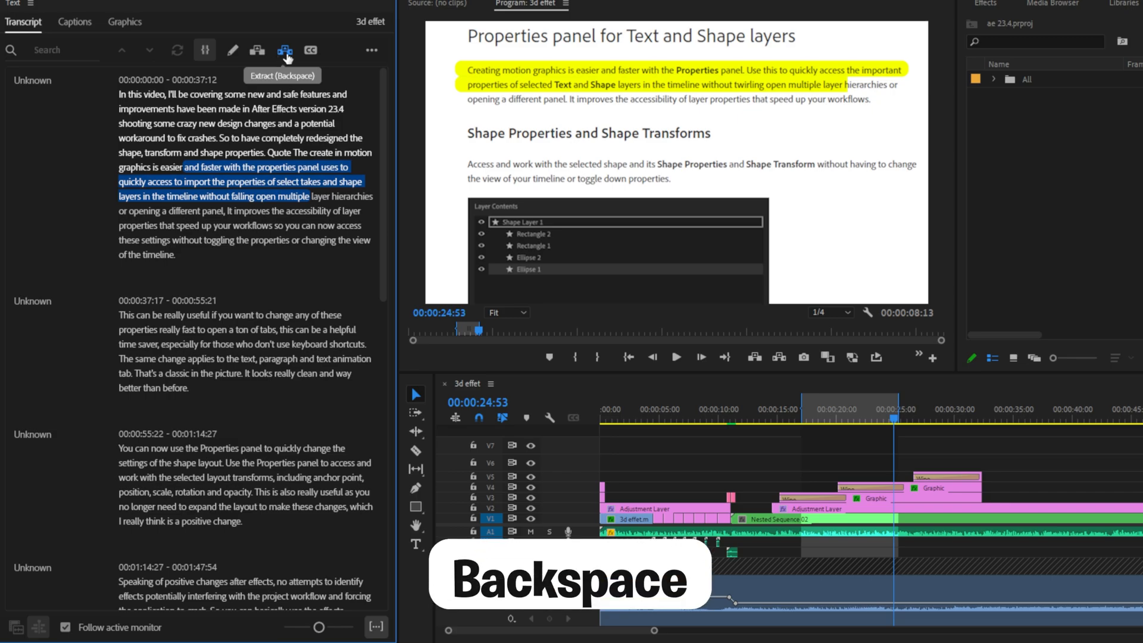
left_click(285, 50)
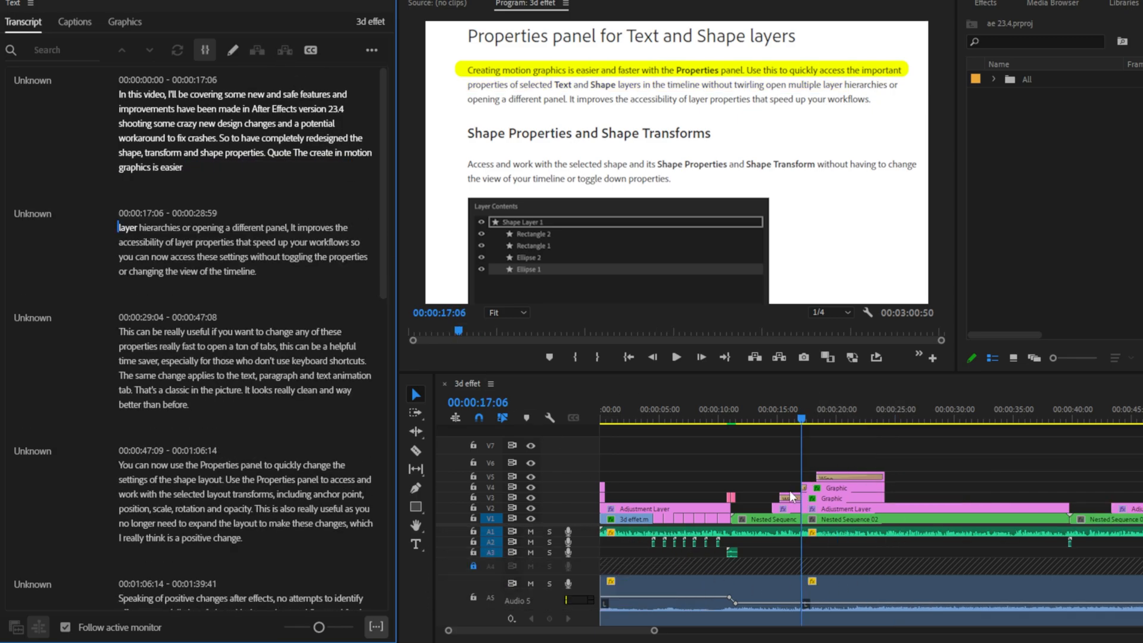